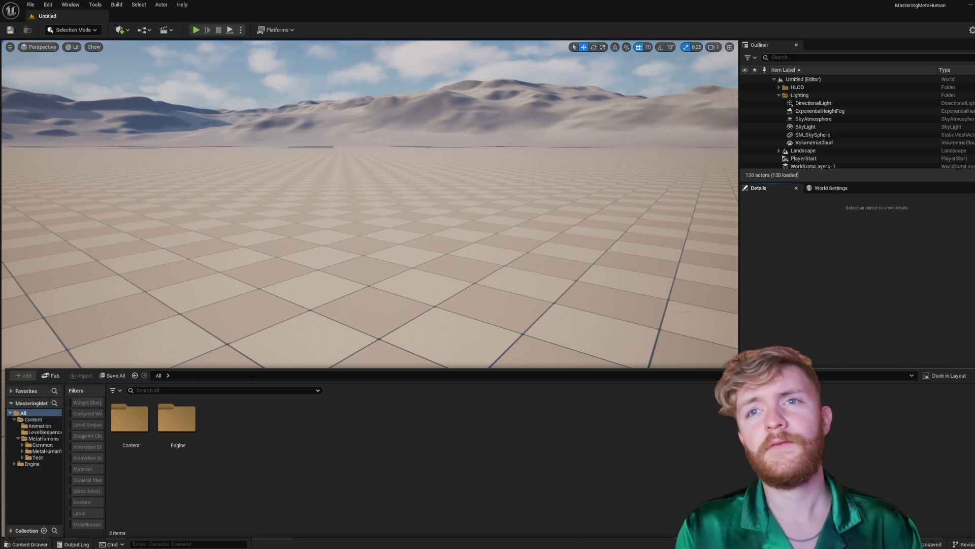
Browse into the Content > MetaHumans folder in the Content Browser
double_click(130, 417)
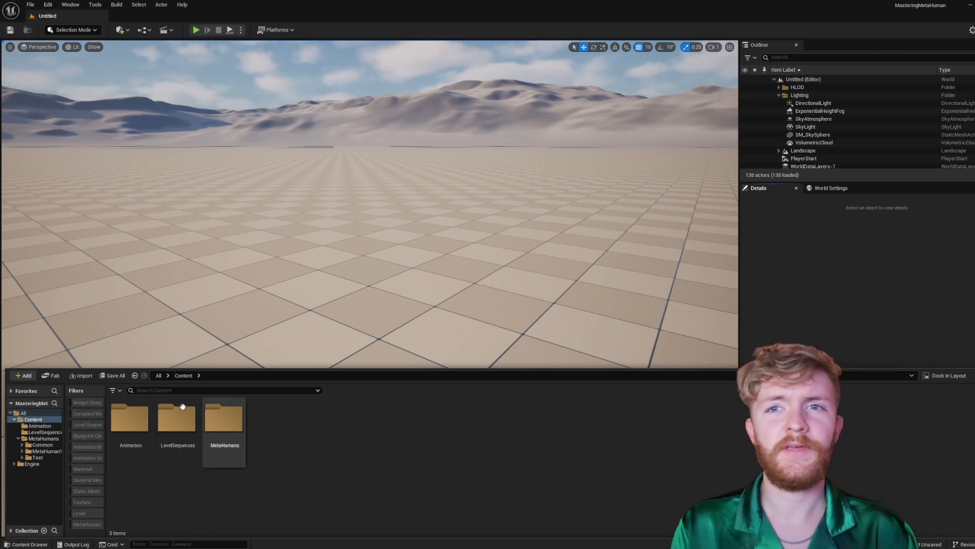
double_click(224, 416)
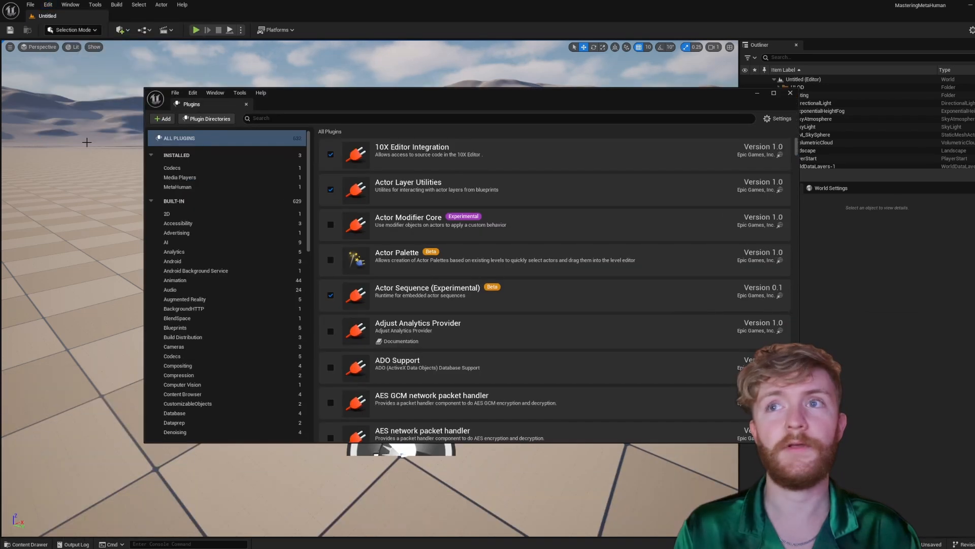
Filter the plugin list with 'Metahuman' to confirm MetaHuman and MetaHuman SDK are enabled
click(498, 117)
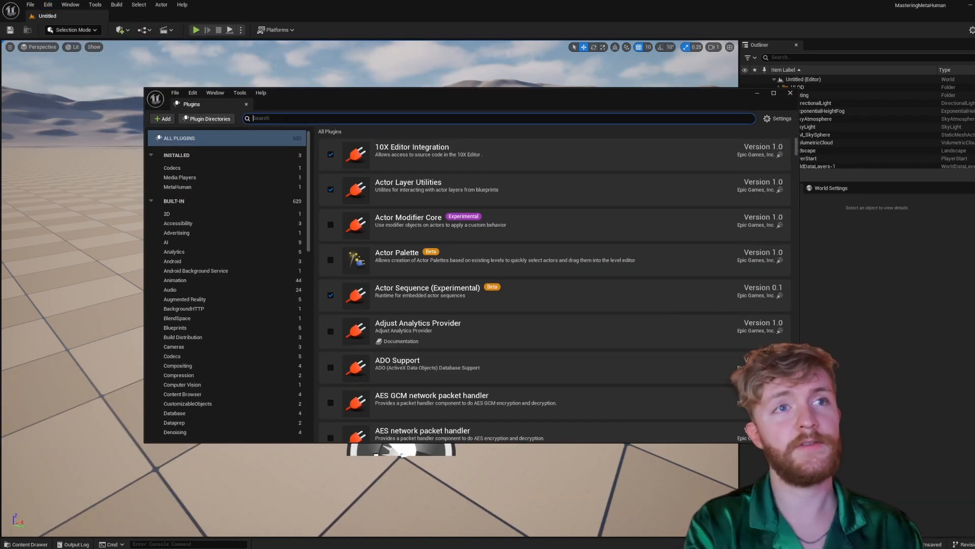
text(Metahuman)
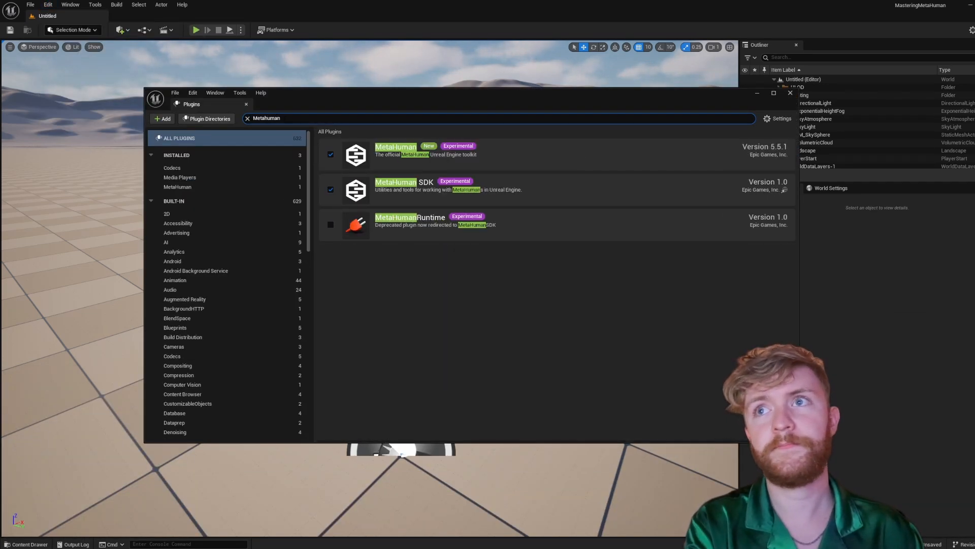
mouse_move(569, 195)
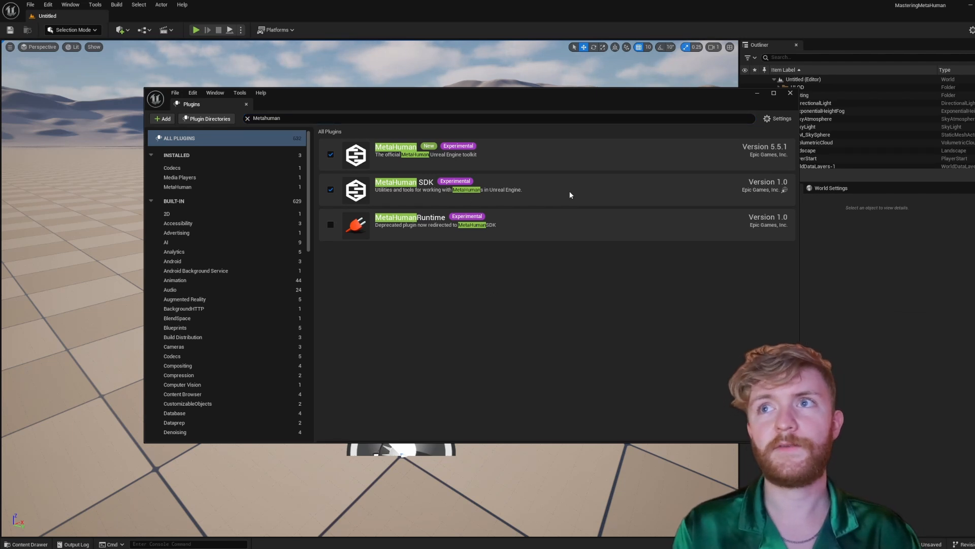
mouse_move(532, 206)
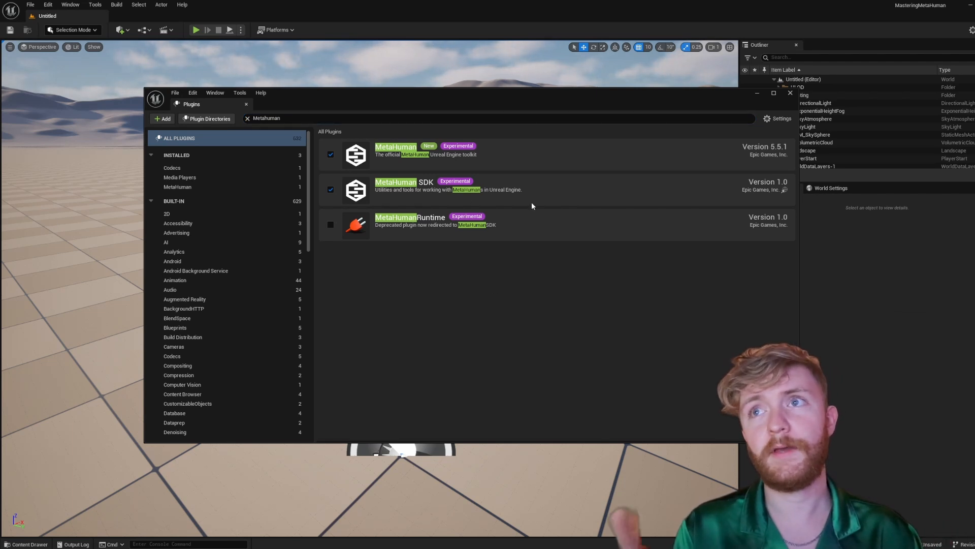
mouse_move(433, 226)
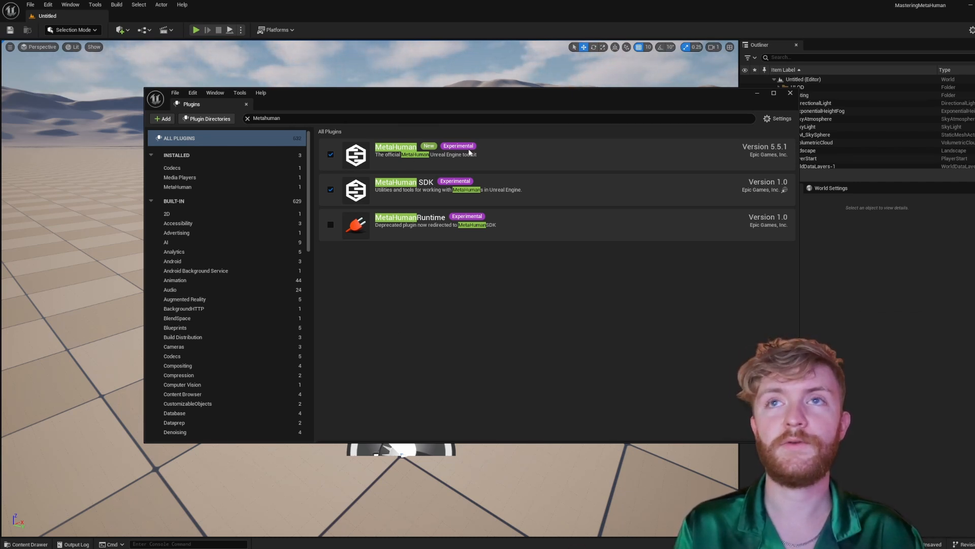
mouse_move(750, 107)
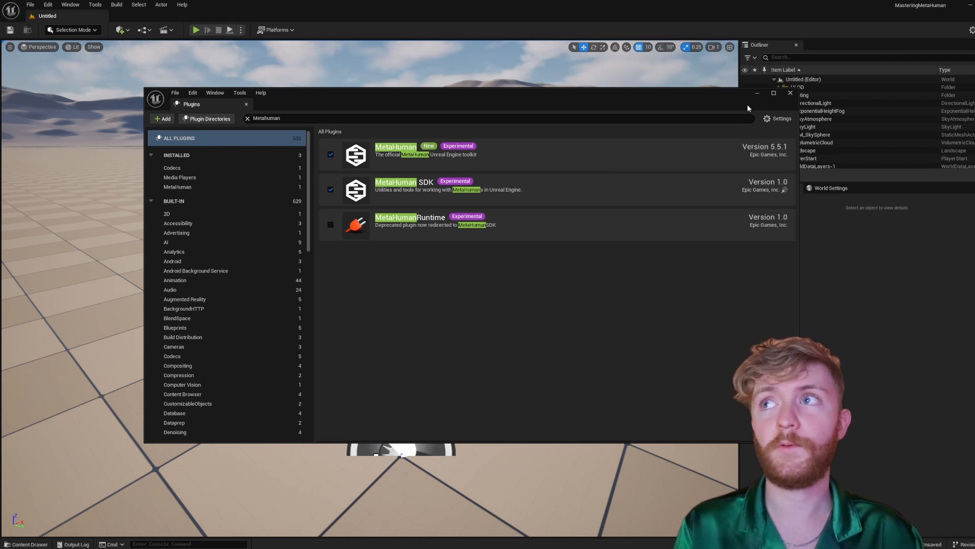
Create a new MetaHuman Identity asset named MHID_Test in the MetaHumans folder
click(791, 92)
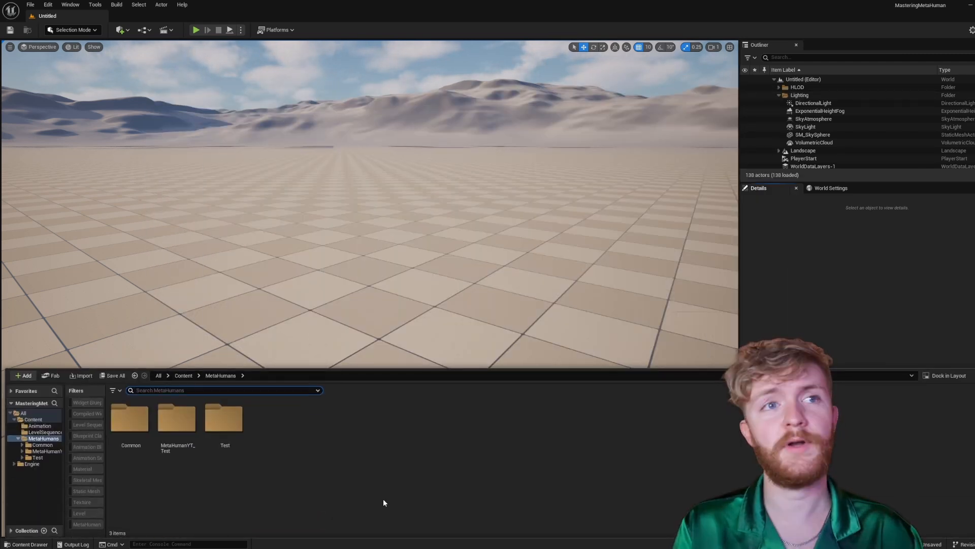
click(23, 374)
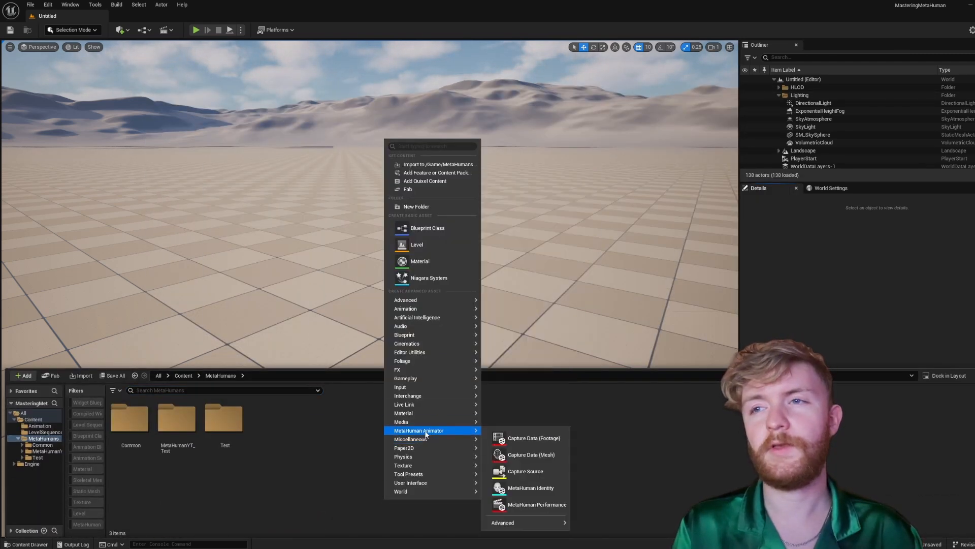
mouse_move(530, 488)
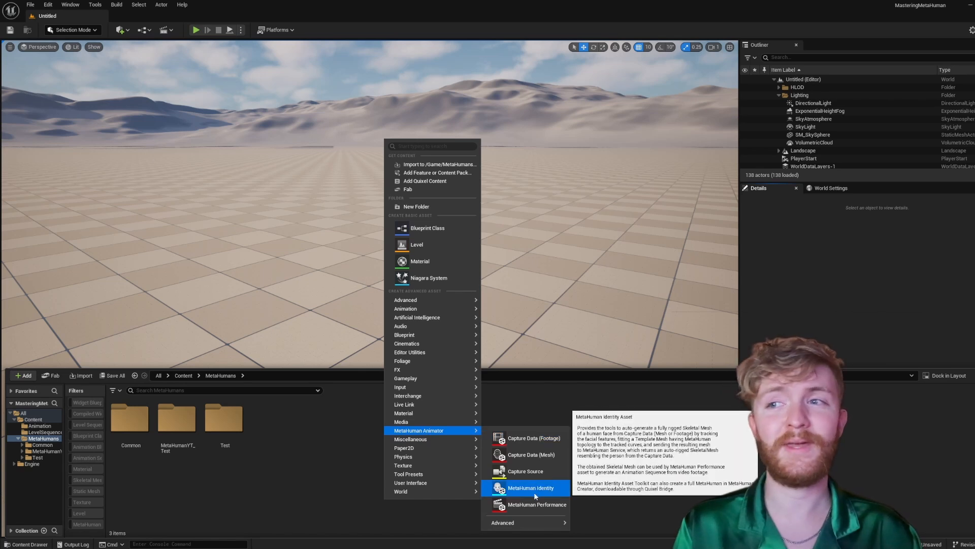
click(531, 488)
text(MHID_Test)
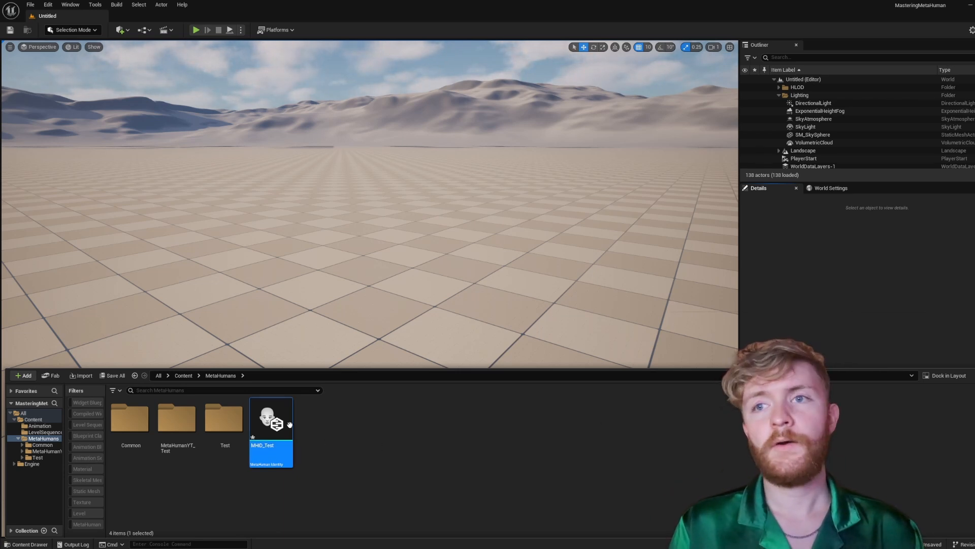
Create MHID_Test's face components from the SK_TESTEST skeletal mesh in the maximized identity editor
double_click(271, 417)
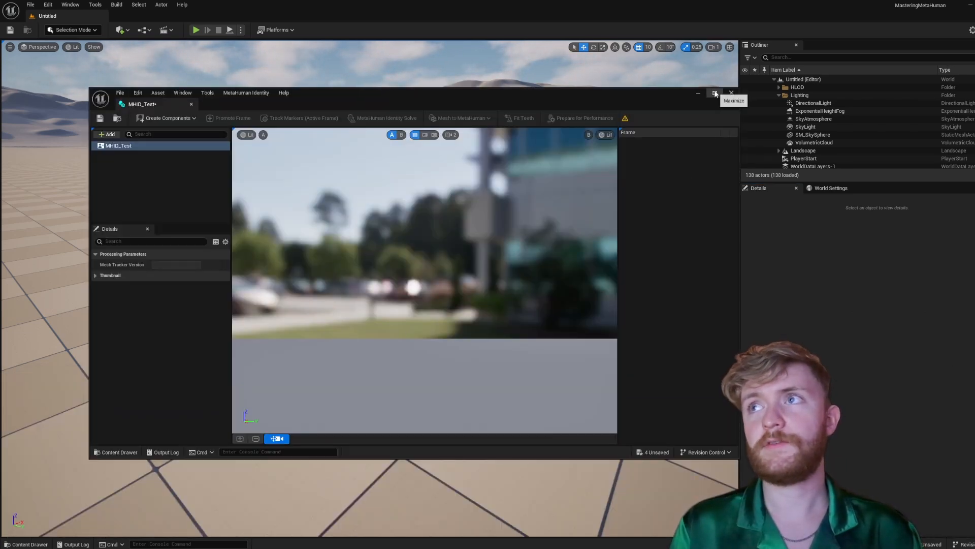
click(714, 93)
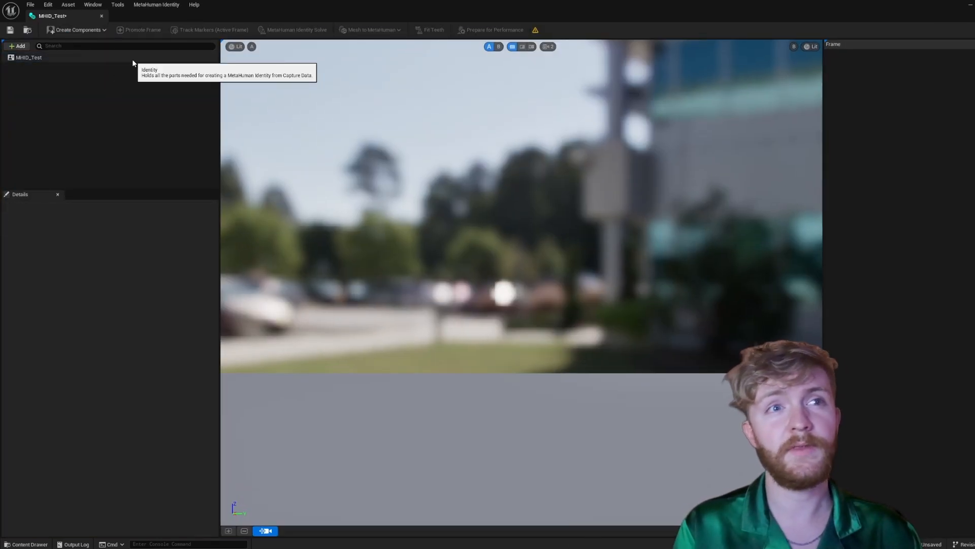
mouse_move(129, 99)
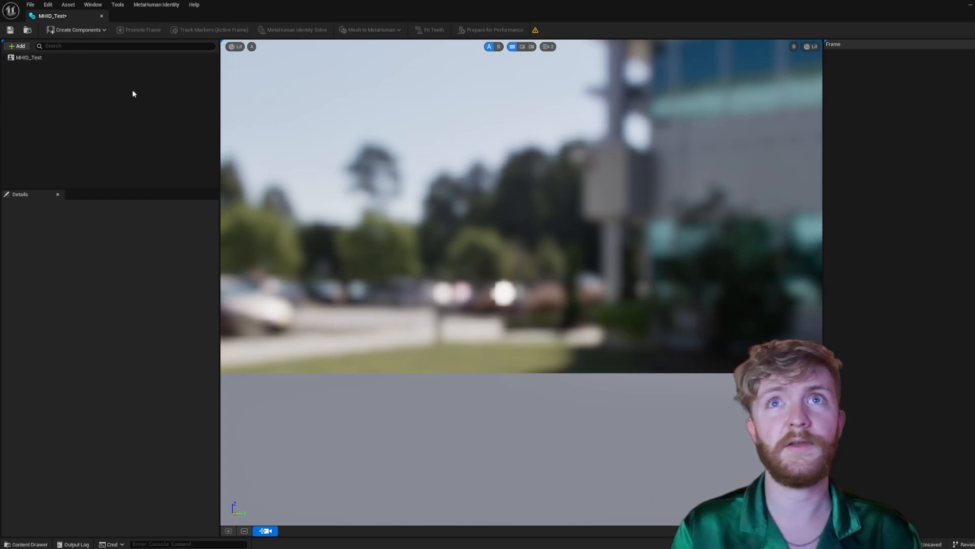
click(77, 29)
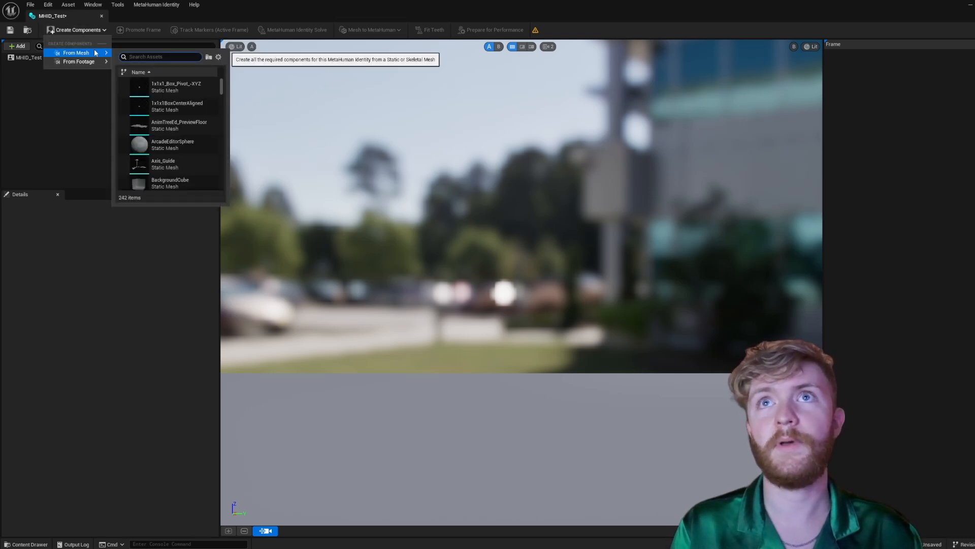
click(156, 4)
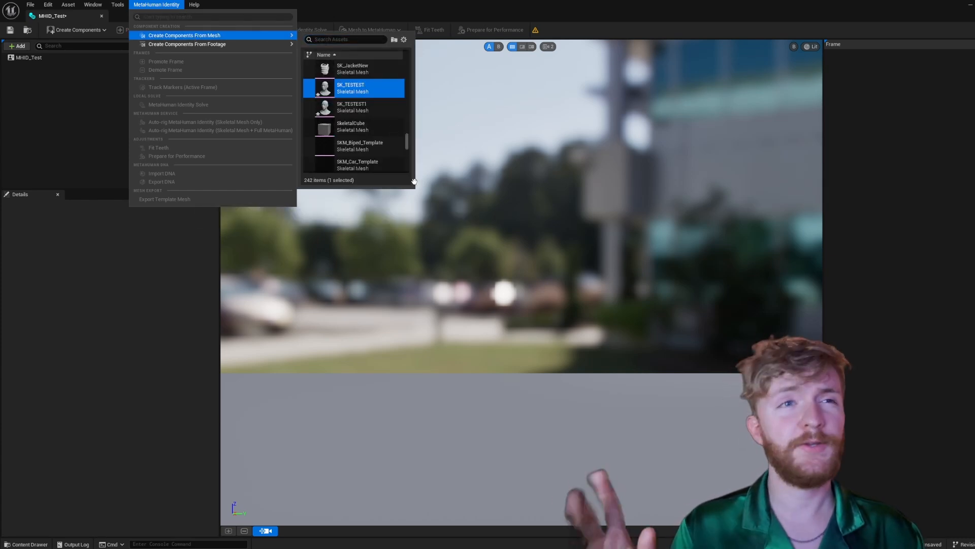
click(416, 184)
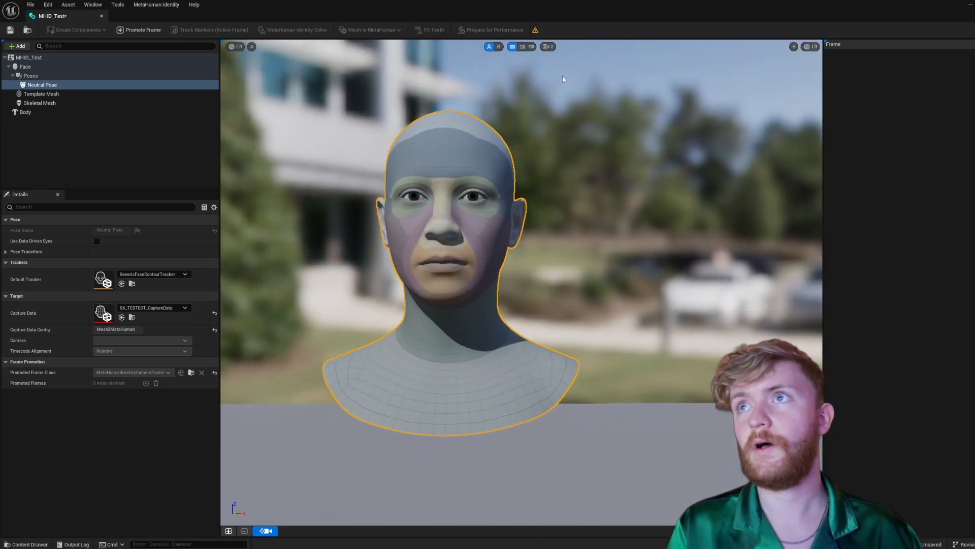
Promote the neutral pose view to Frame 0 and accept it as the front view
click(547, 46)
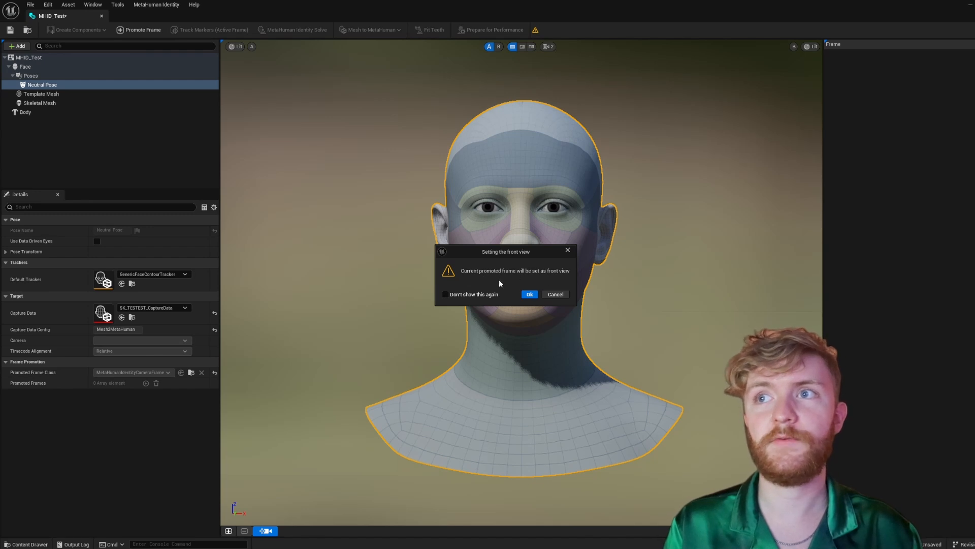
click(528, 294)
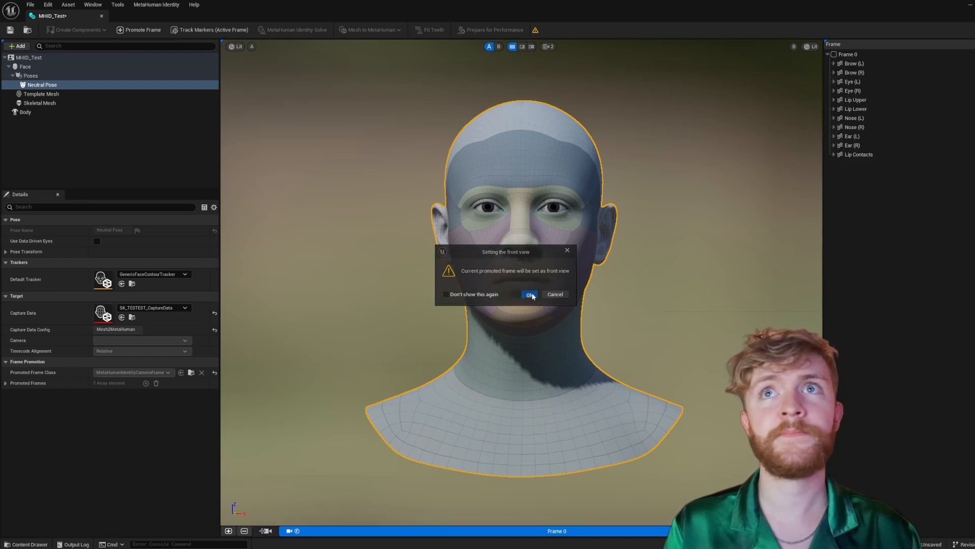
click(528, 294)
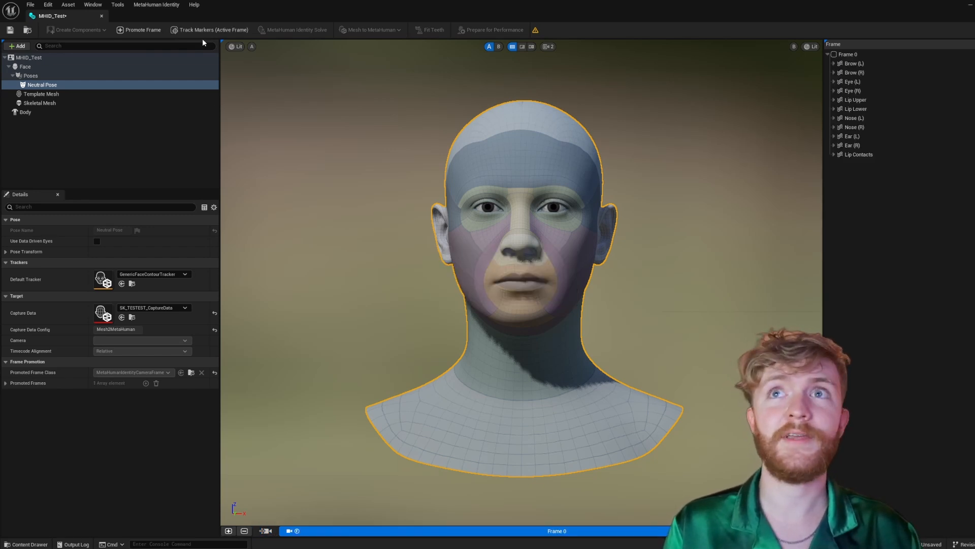
mouse_move(212, 30)
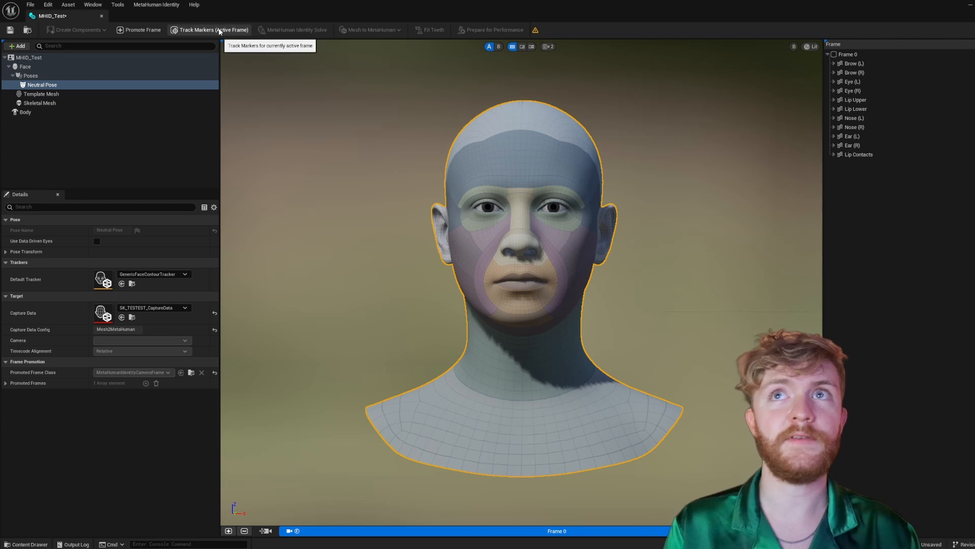
Track the facial markers on the active Frame 0 of the neutral pose
click(214, 29)
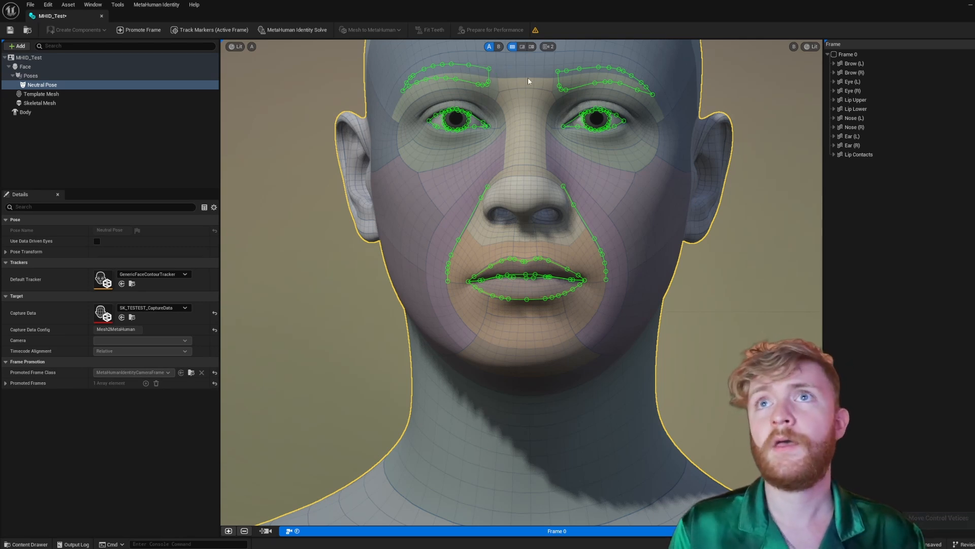
mouse_move(292, 29)
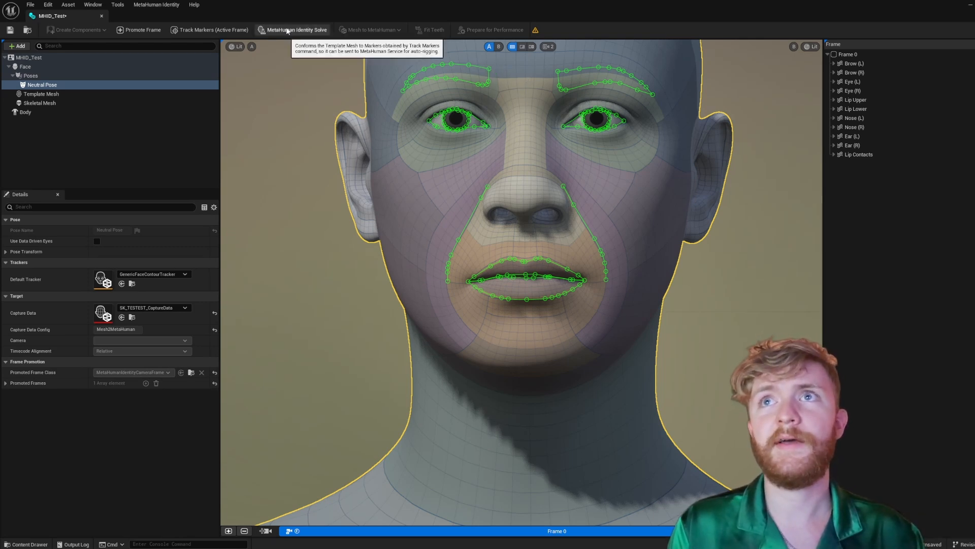
Run the MetaHuman Identity Solve to fit the template mesh to the tracked markers
click(293, 29)
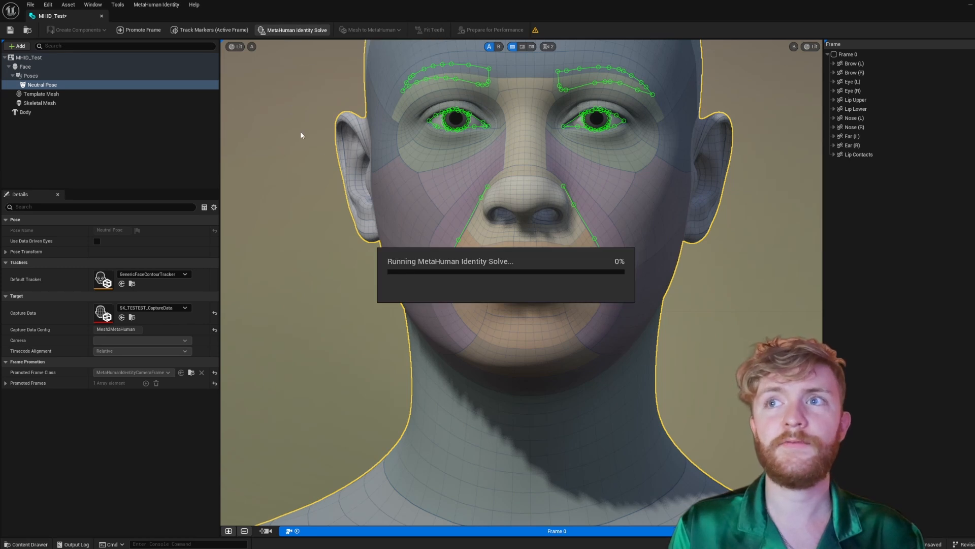
mouse_move(468, 241)
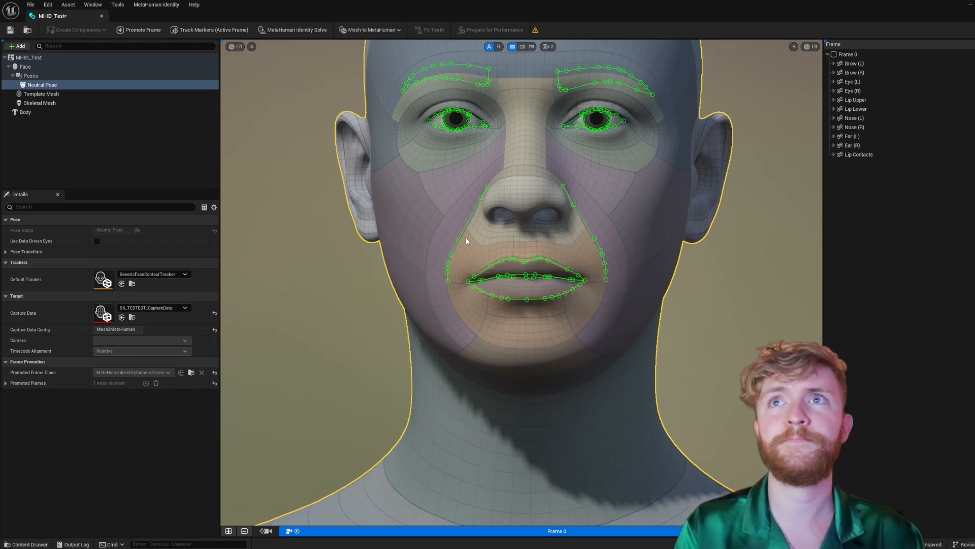
mouse_move(370, 29)
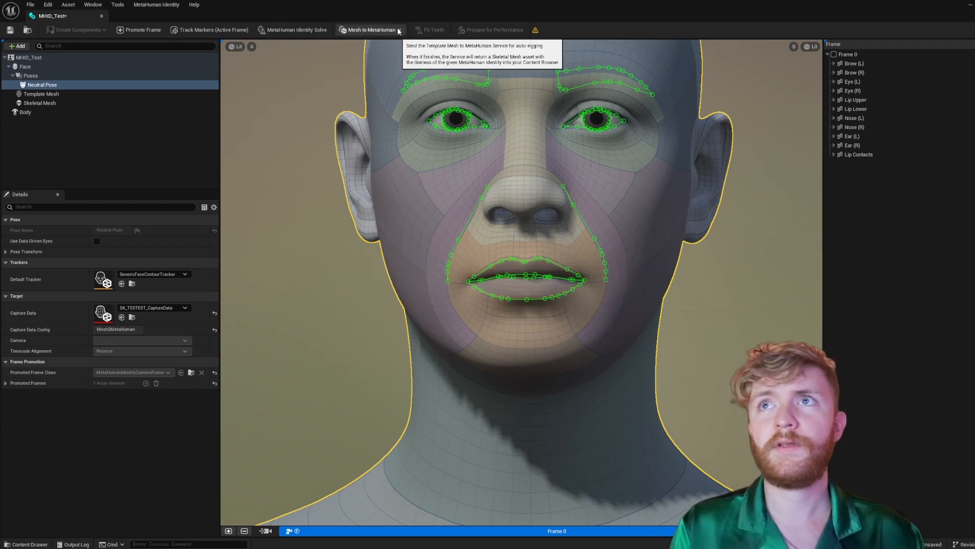
Assign the first body type preset to the identity's Body part and list the Mesh to MetaHuman options
click(369, 29)
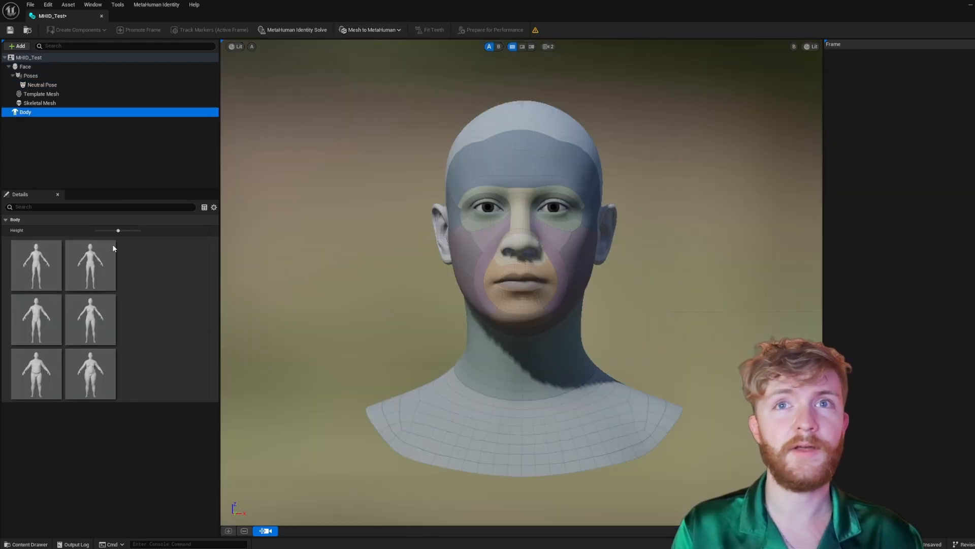
click(90, 319)
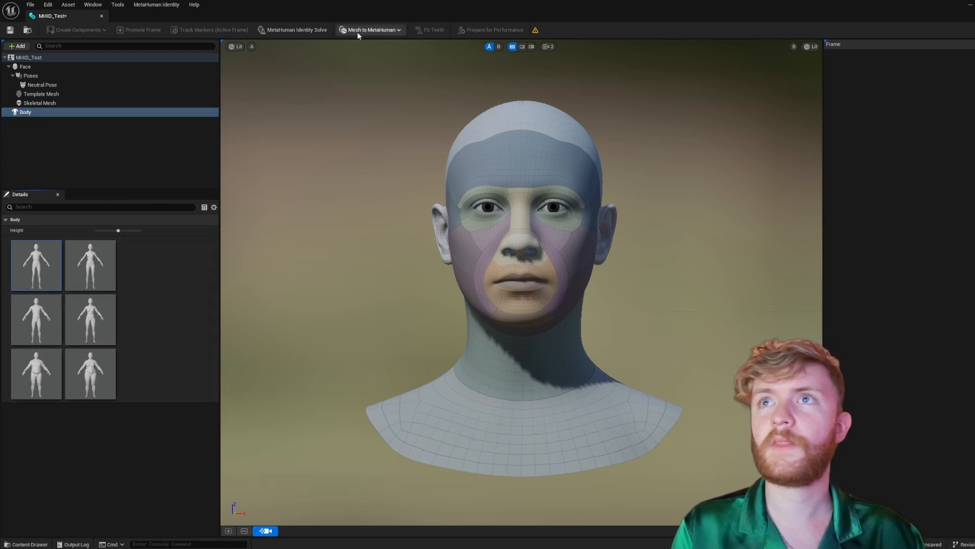
click(370, 29)
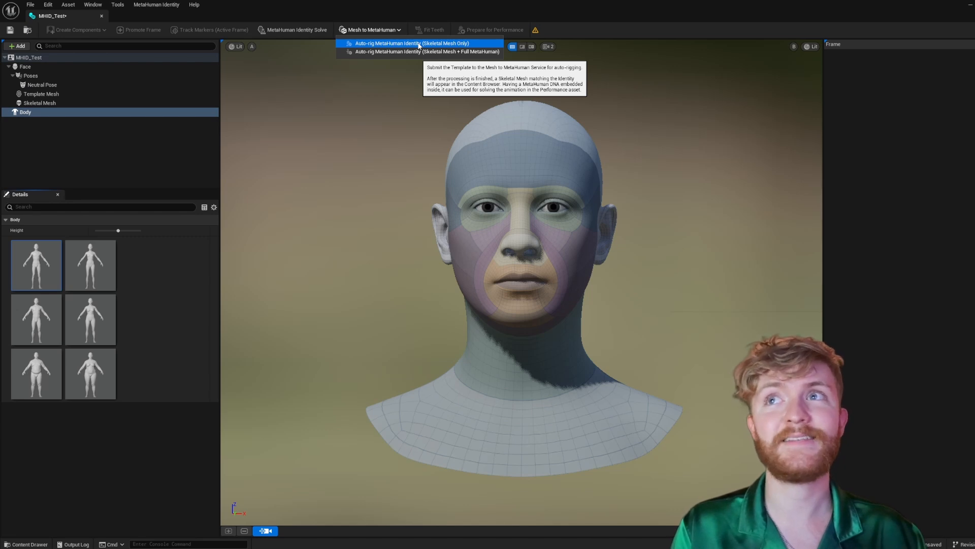
mouse_move(425, 51)
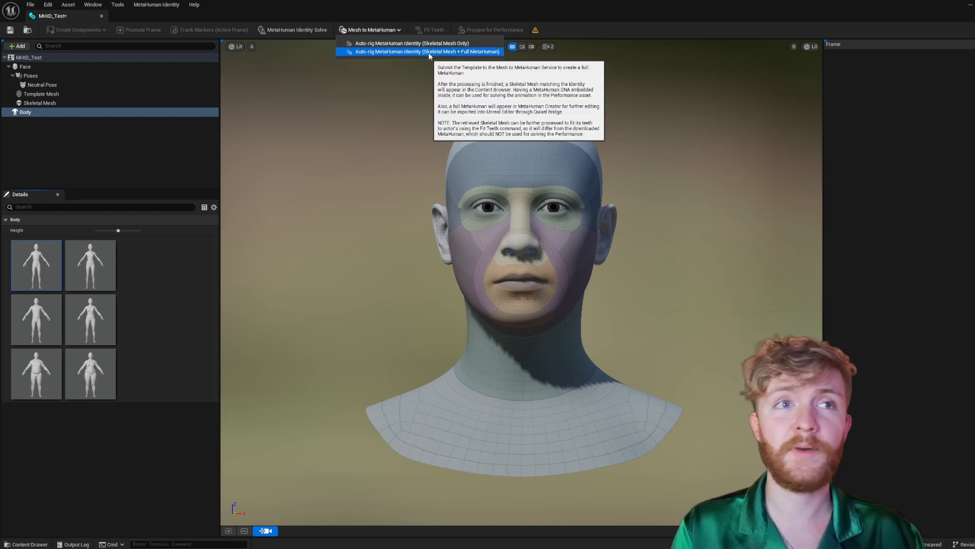
mouse_move(410, 43)
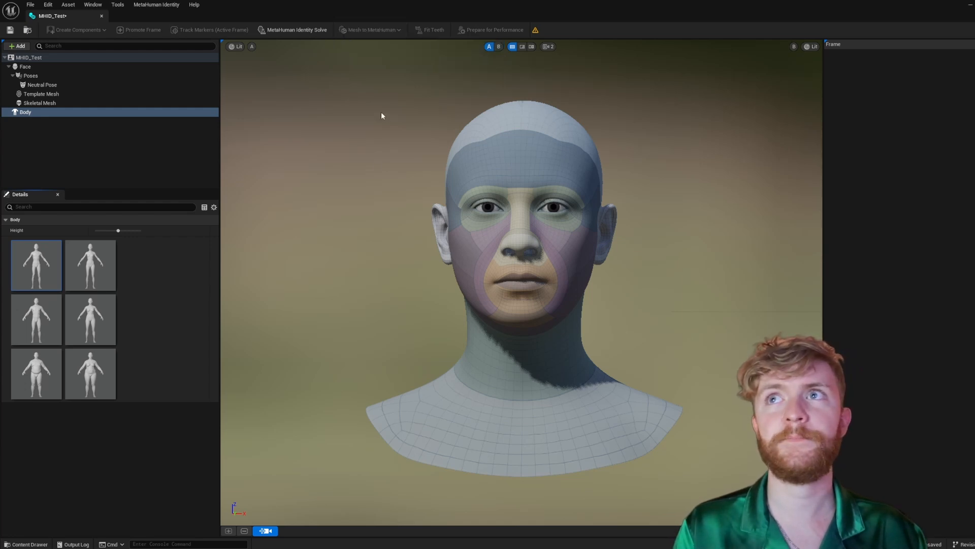
Auto-rig the identity as Skeletal Mesh Only with embedded DNA and dismiss the completion notice
click(41, 85)
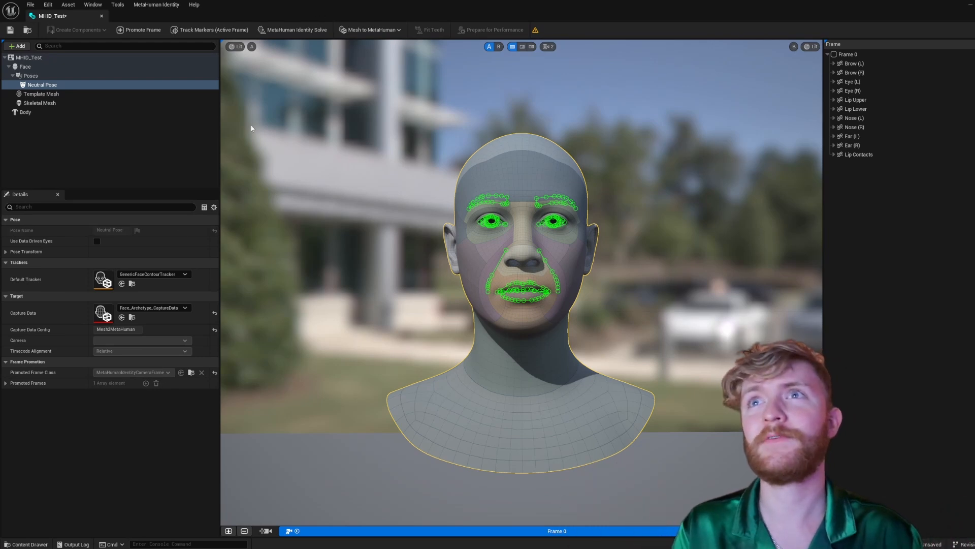
click(26, 111)
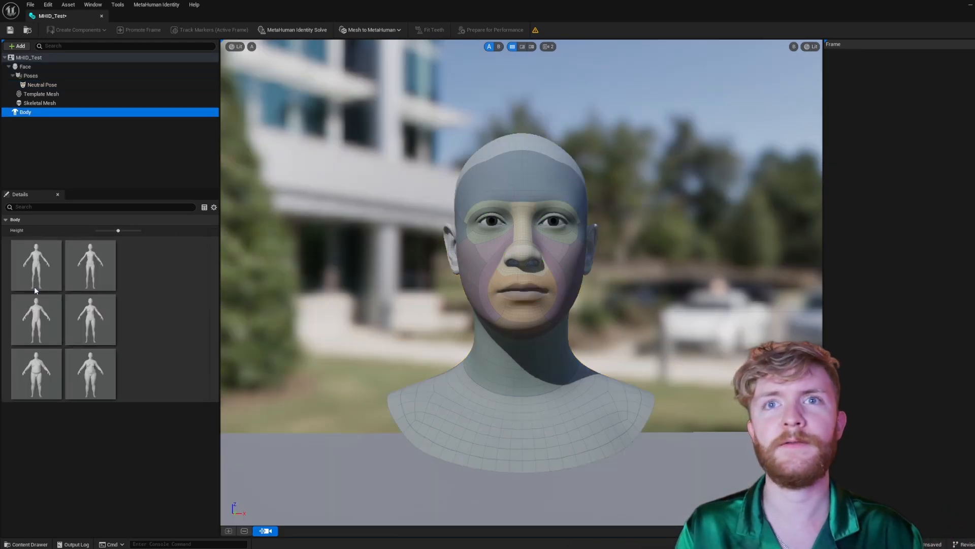
click(370, 29)
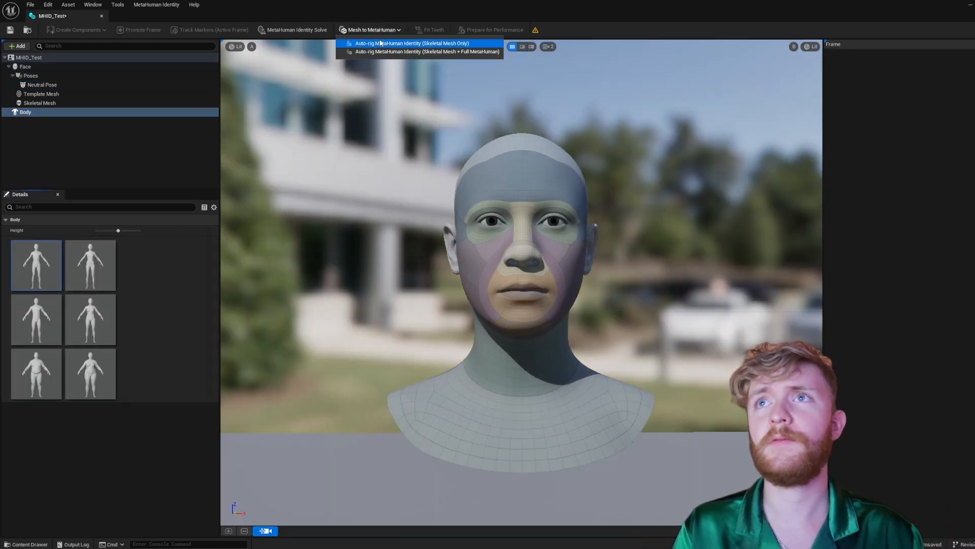
click(411, 43)
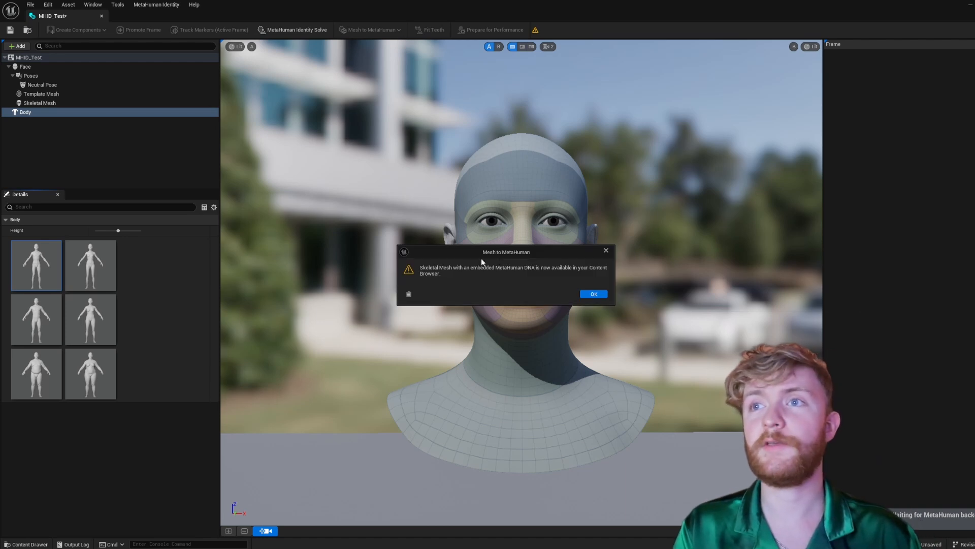
mouse_move(514, 280)
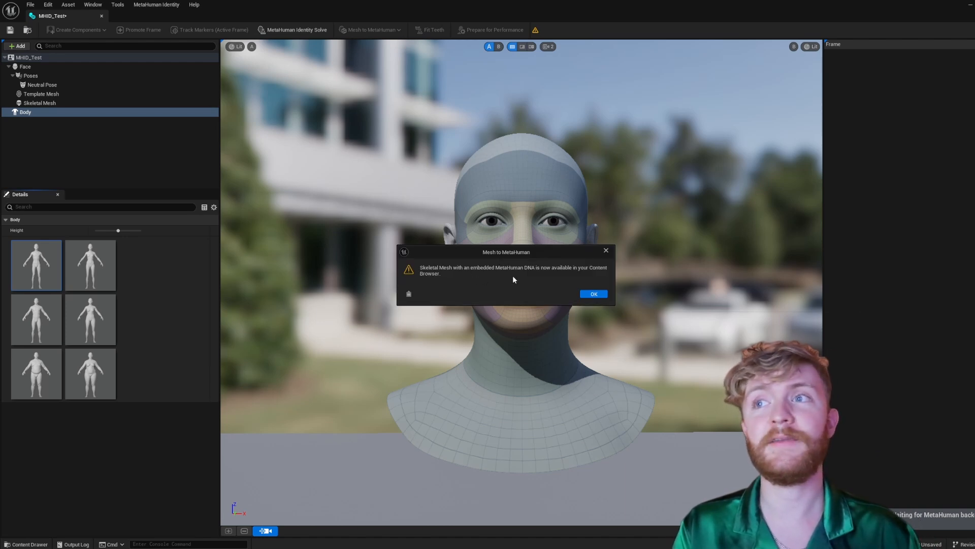
mouse_move(586, 282)
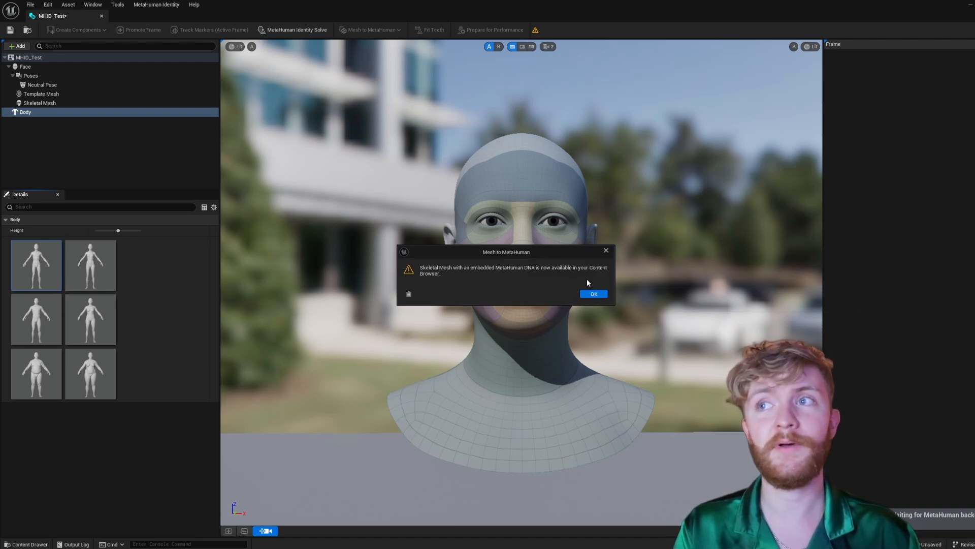
click(592, 294)
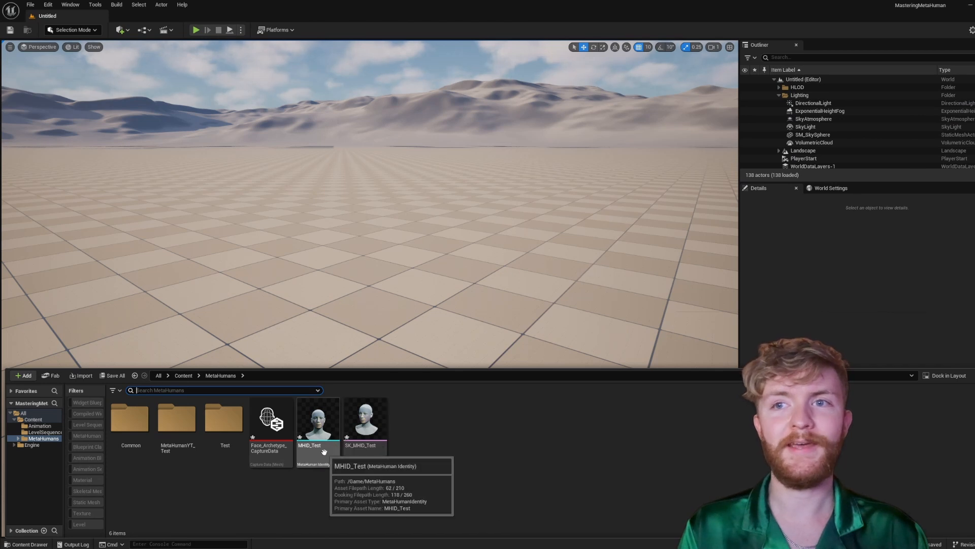
Inspect the generated SK_MHID_Test skeletal mesh in the MetaHumans folder and return to MHID_Test
click(269, 423)
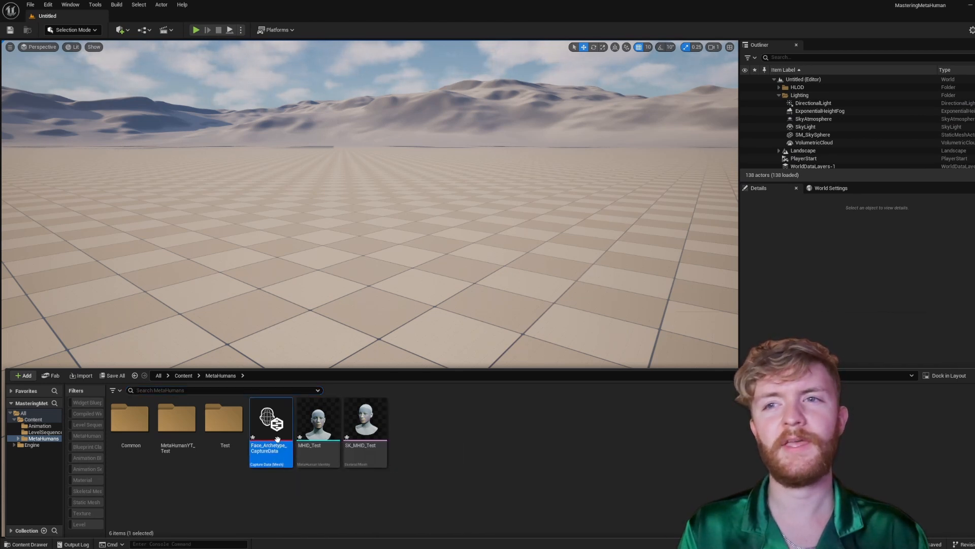
click(364, 420)
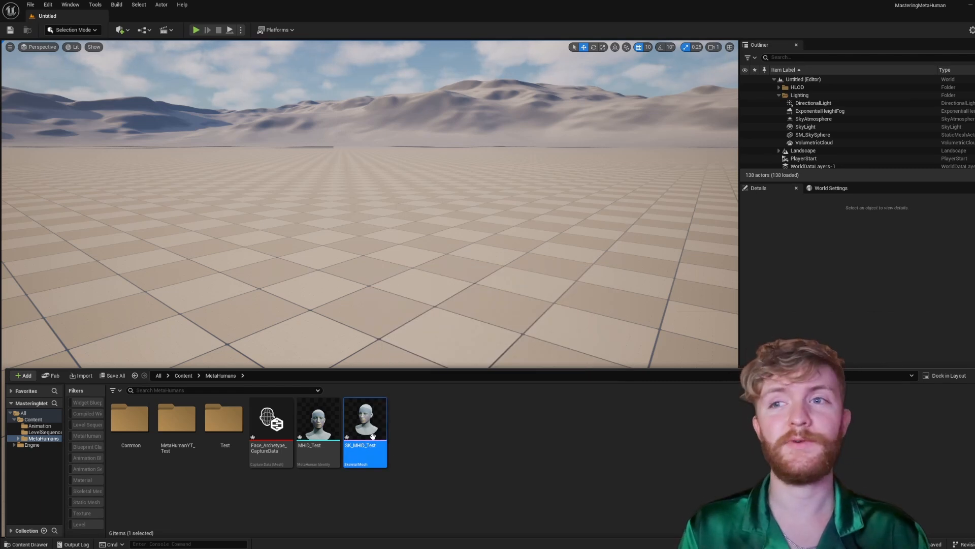
mouse_move(365, 420)
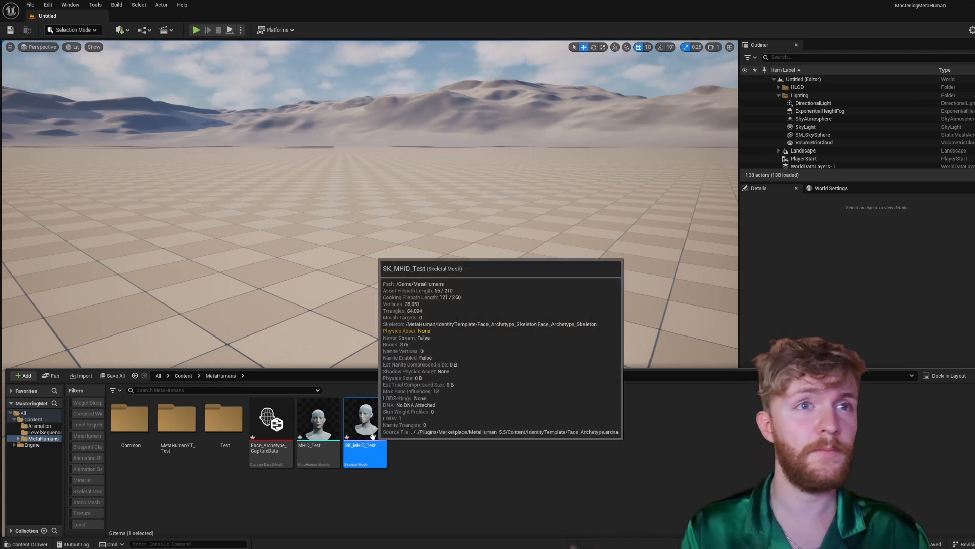
click(318, 416)
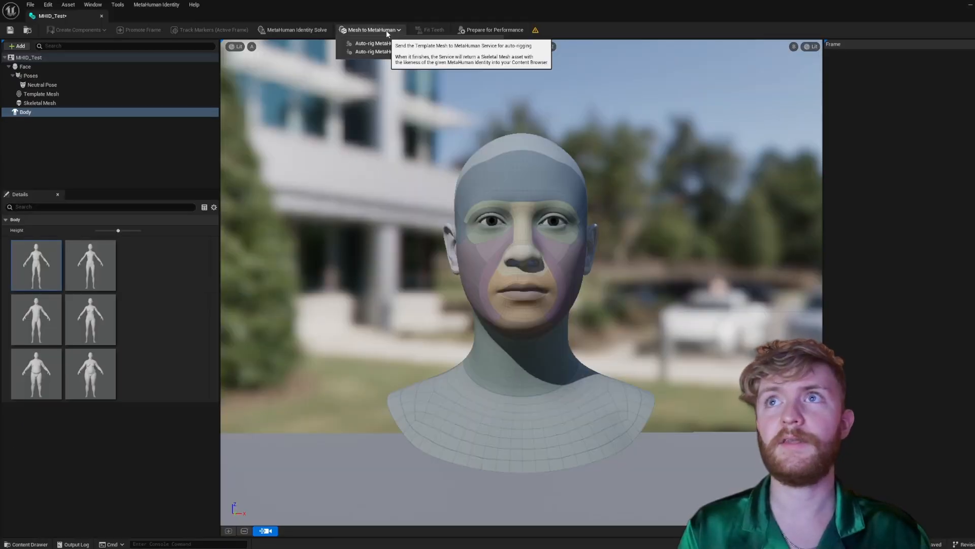
mouse_move(423, 51)
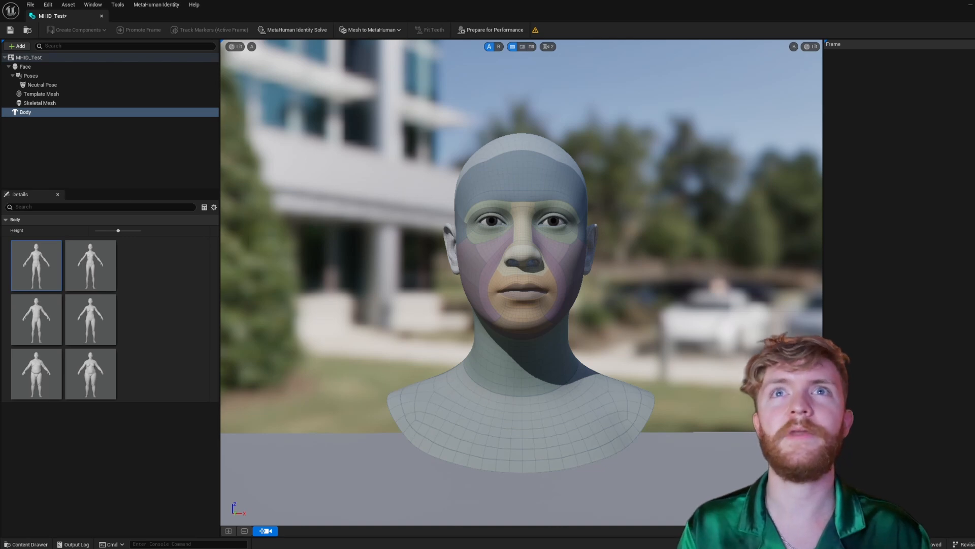
mouse_move(426, 271)
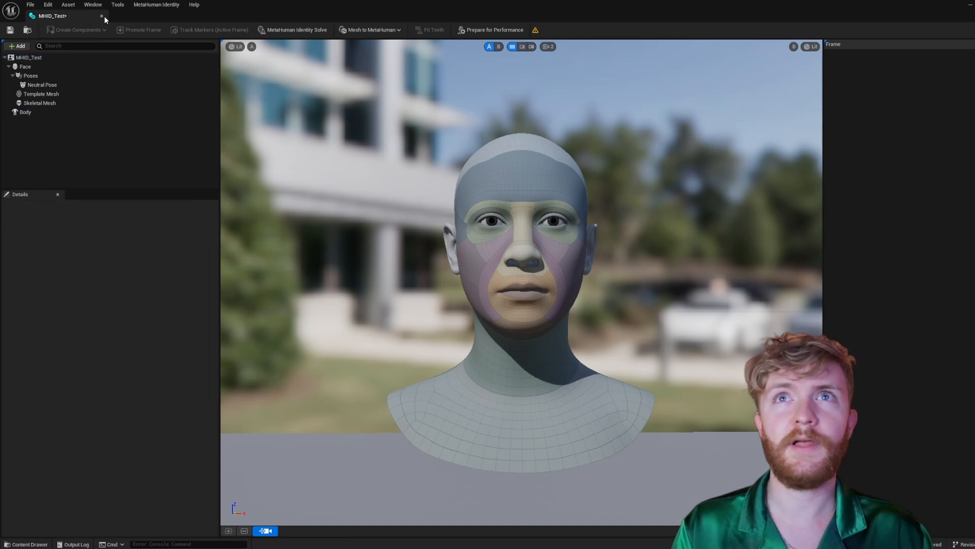
Reveal the MetaHuman Identity menu with its create, solve, auto-rig and DNA commands
click(156, 4)
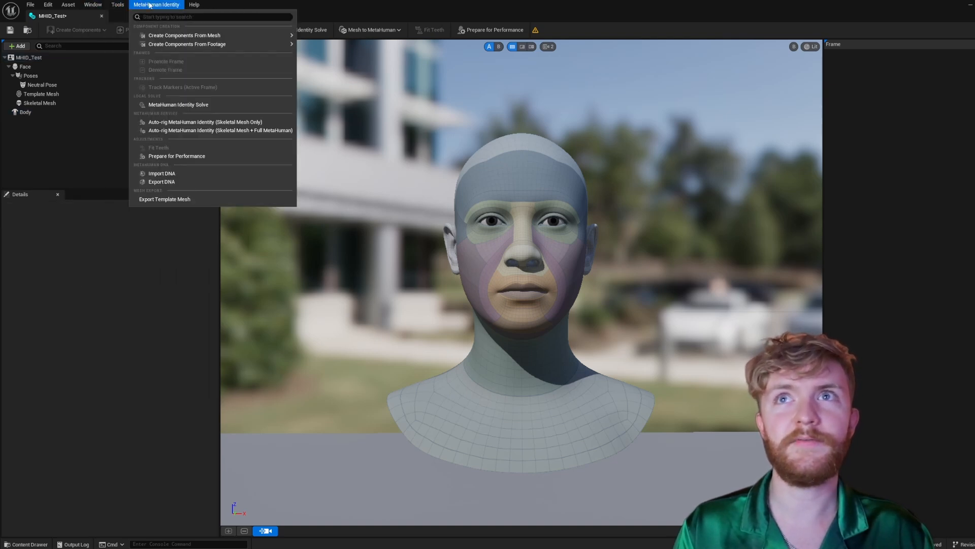
mouse_move(187, 44)
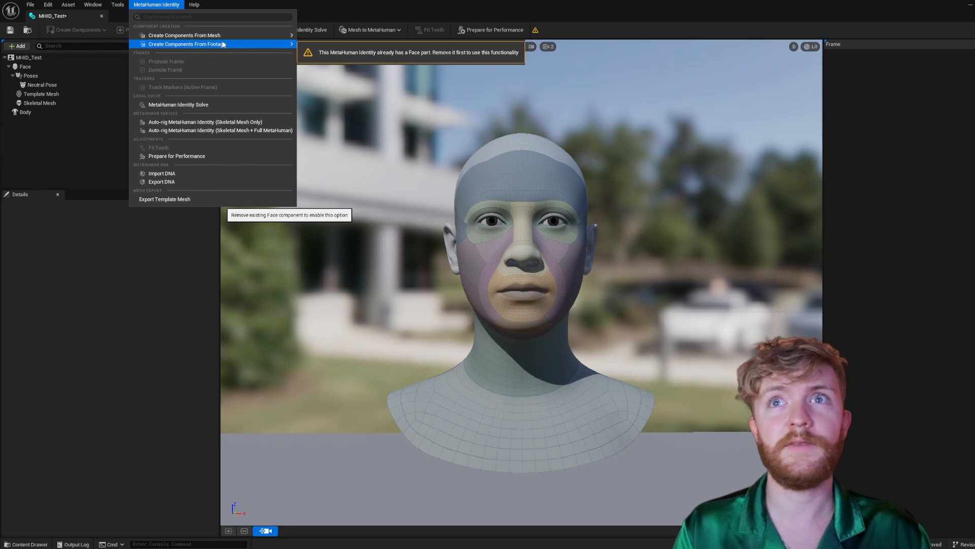
mouse_move(161, 173)
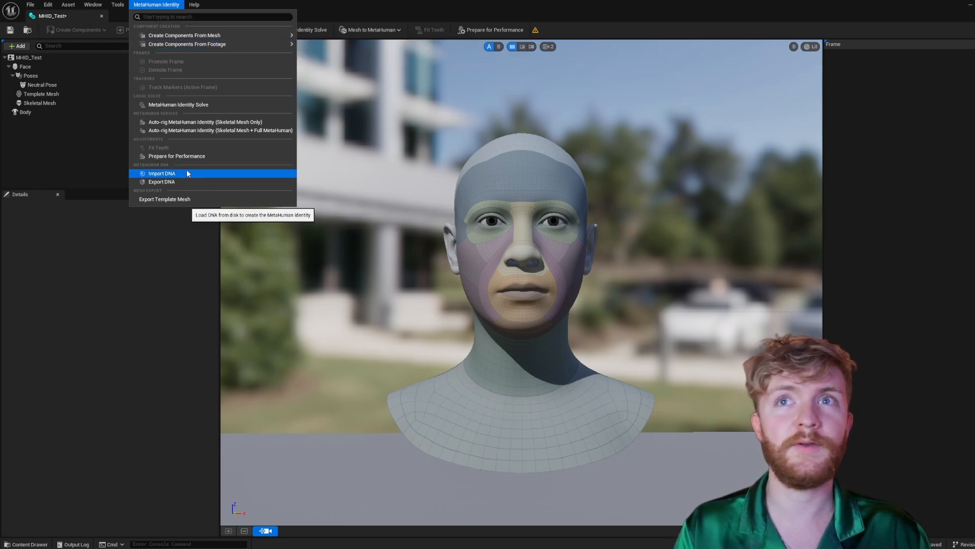
mouse_move(165, 199)
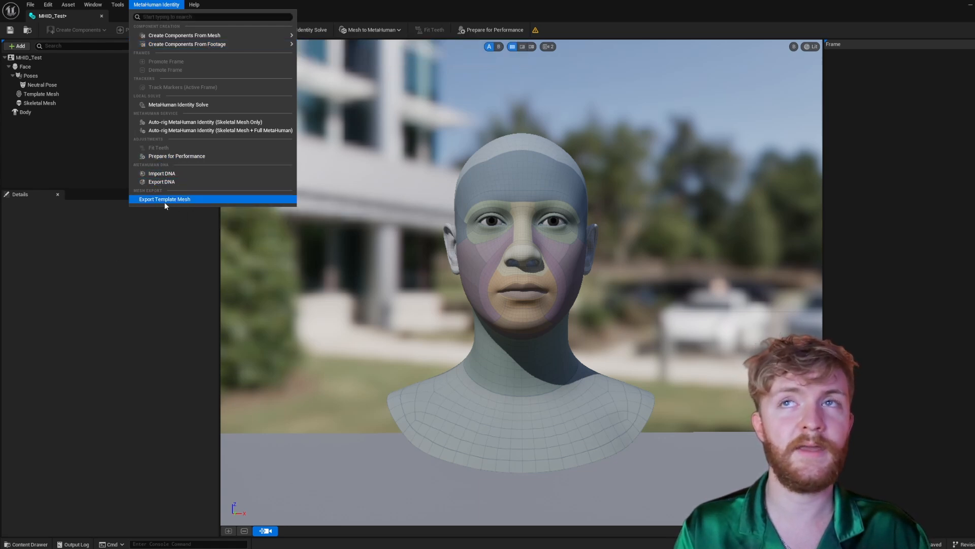
mouse_move(287, 281)
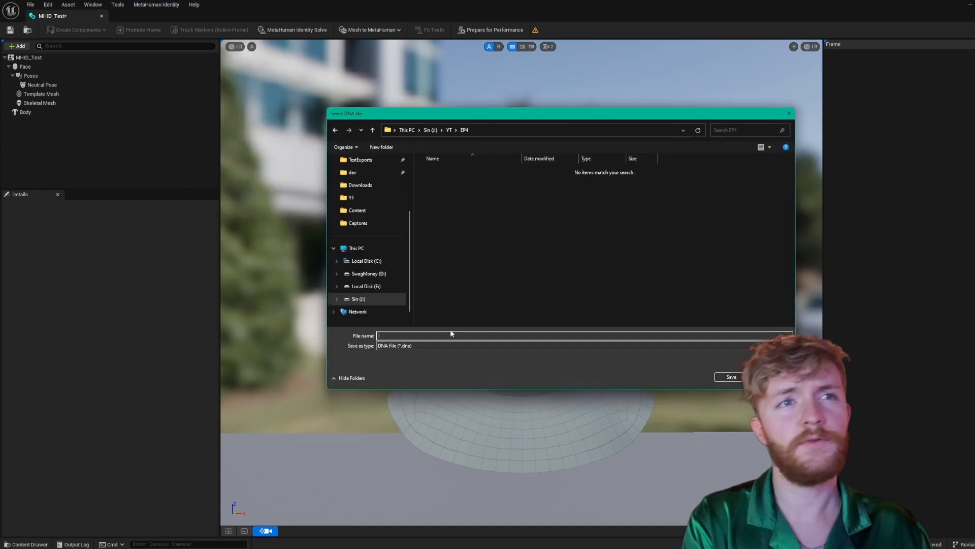
Export the identity's DNA to the EP4 folder under the file name 'Test'
text(Test)
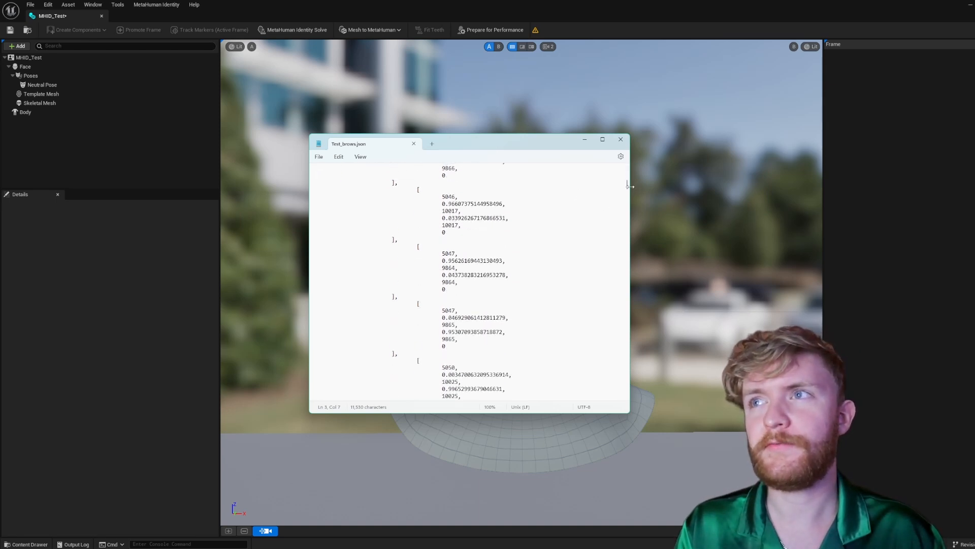
Scroll through Test_brows.json's bracketed groups of indices and weights
scroll(down, 3)
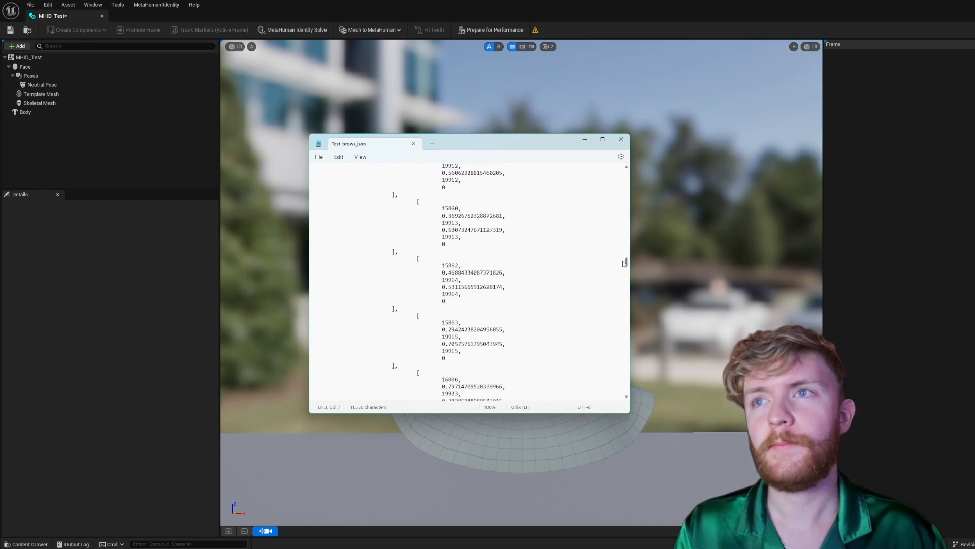
scroll(down, 3)
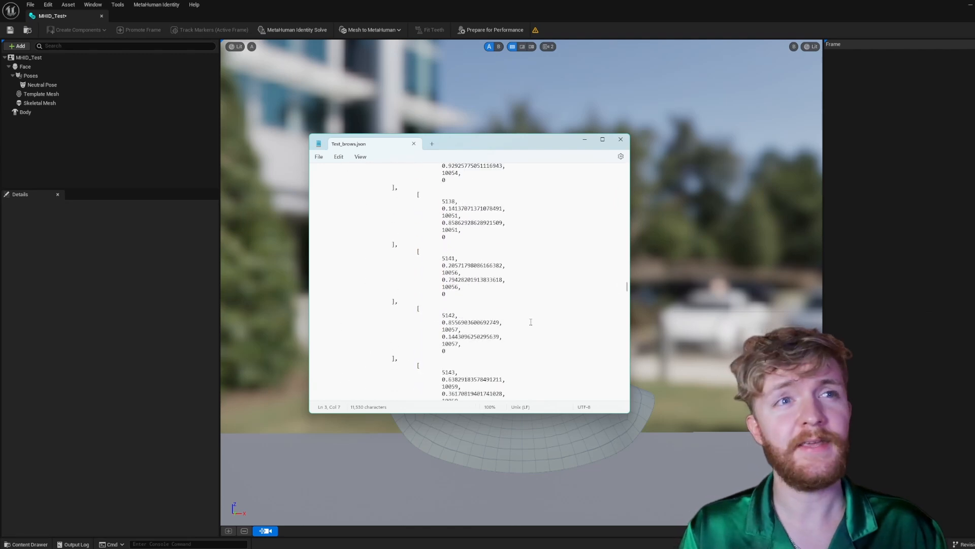